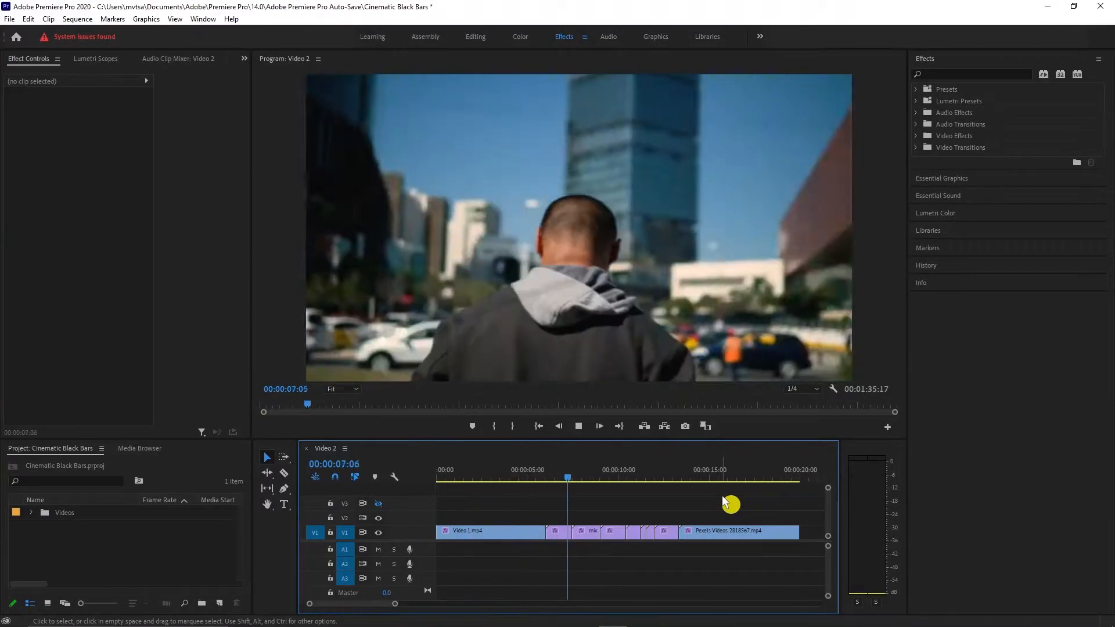
Switch to Microsoft Edge with the Bing search for 'cinematic black bars png'
left_click(739, 531)
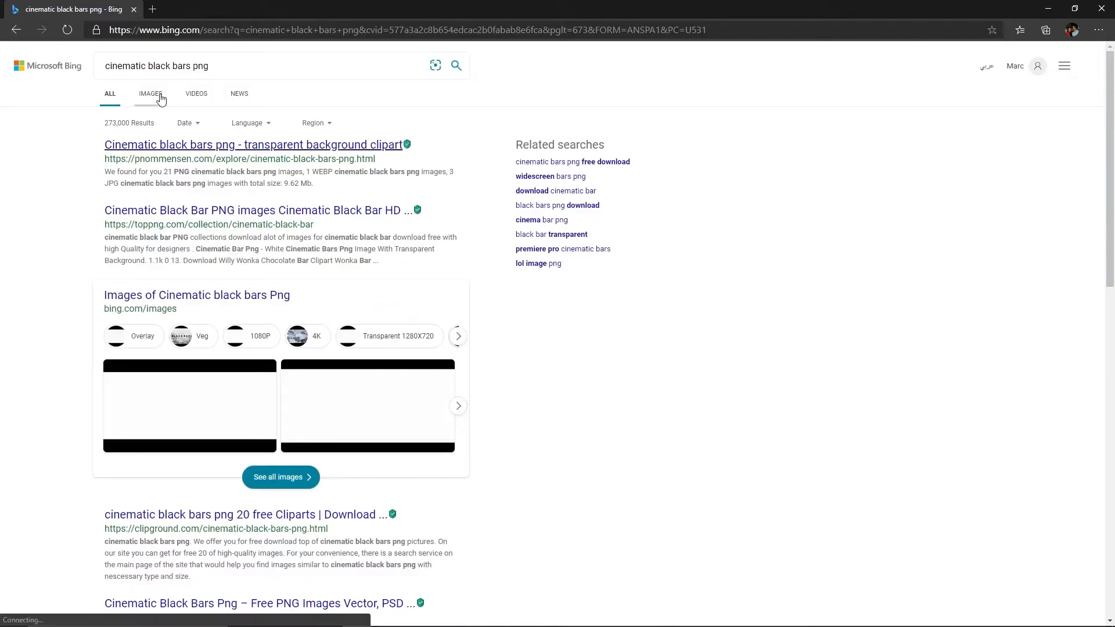
Save the transparent bars image as 'Cinematic Black Bars' PNG in the Black Bar PNG folder
left_click(150, 93)
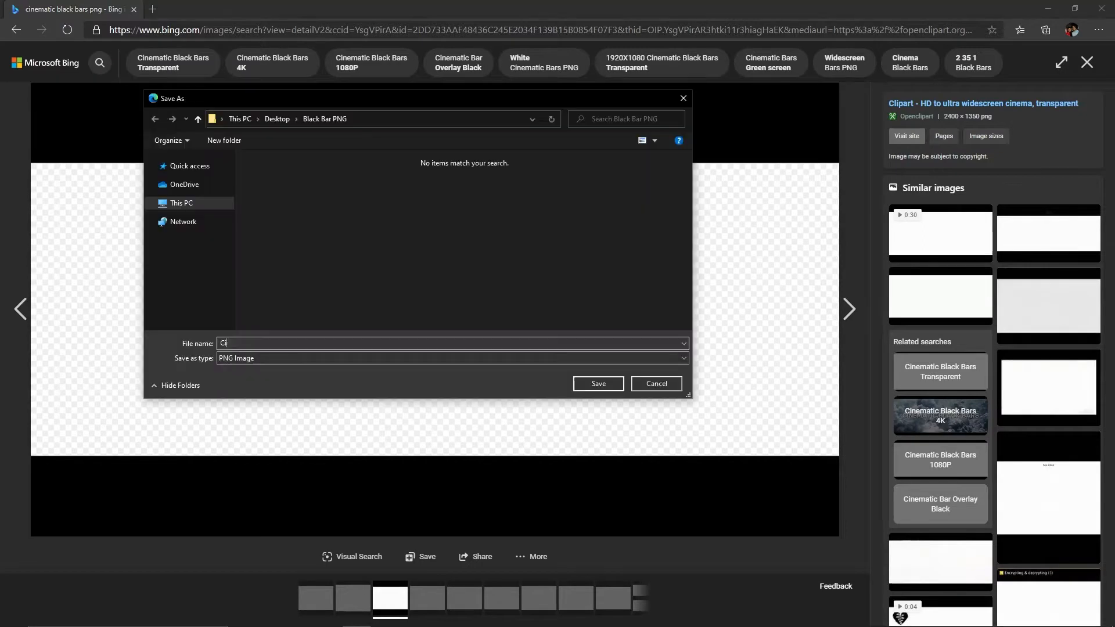
type("Cinematic Black Bars")
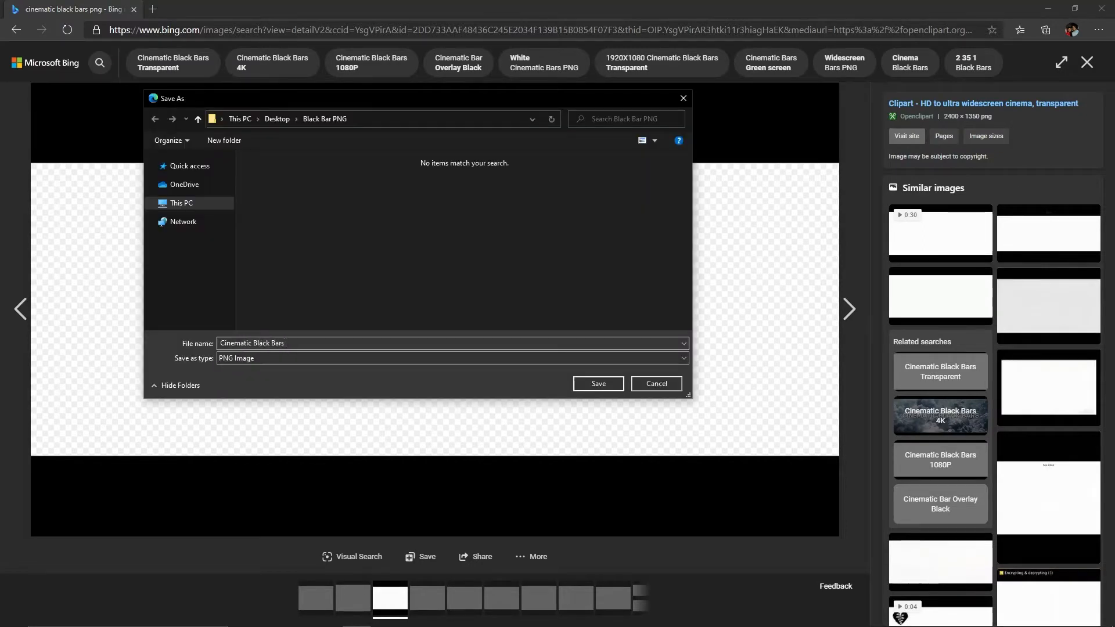
left_click(596, 383)
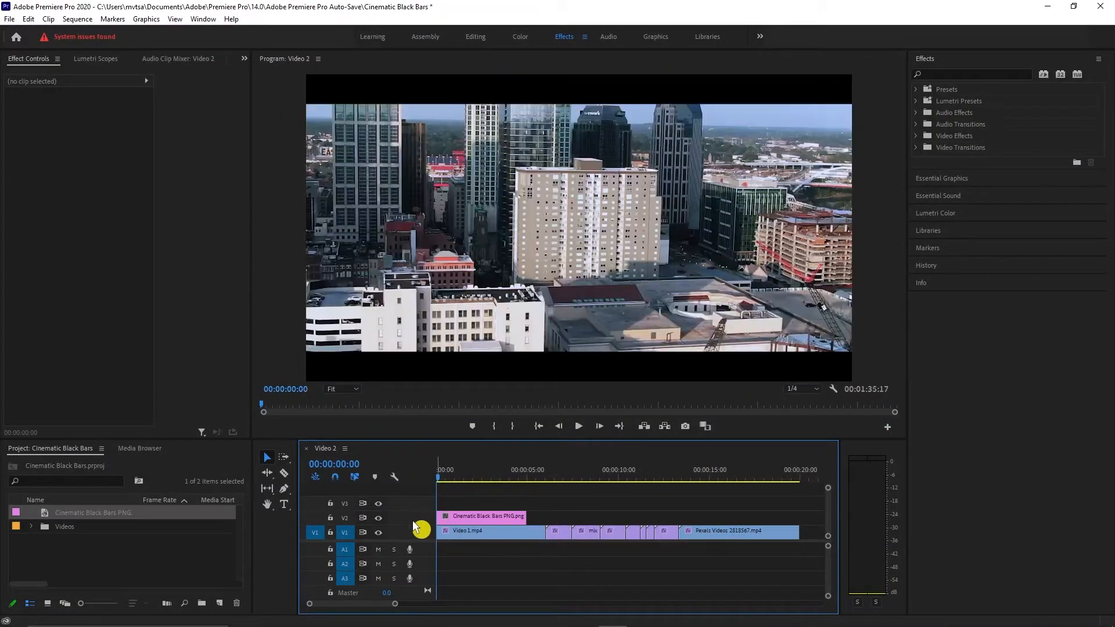
Play the sequence to check the black bars PNG letterboxing the city footage
left_click(439, 480)
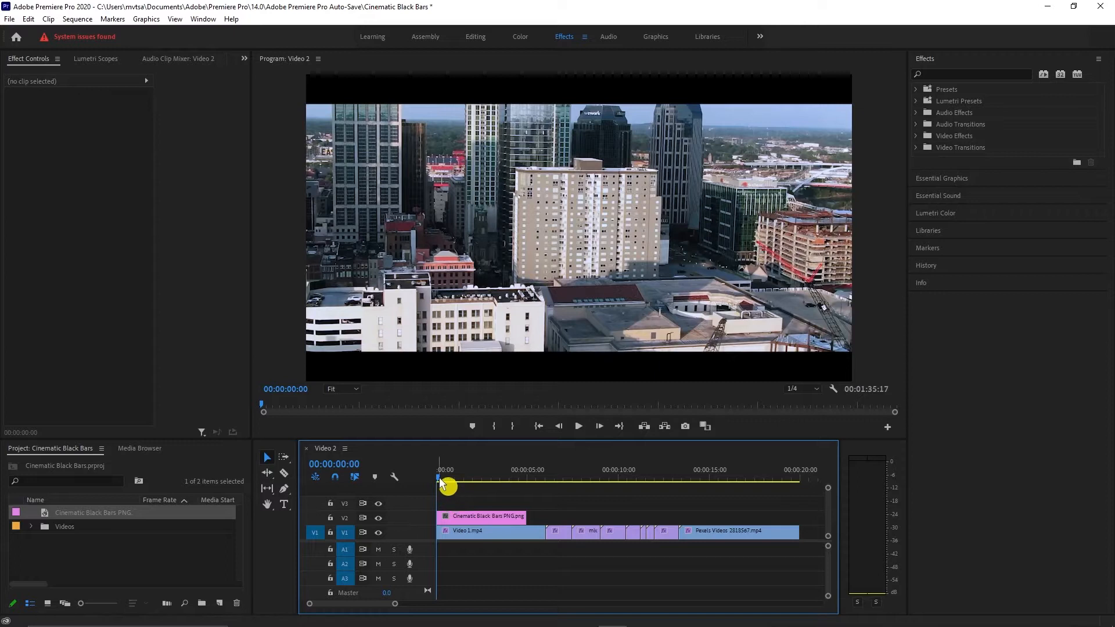
left_click(578, 427)
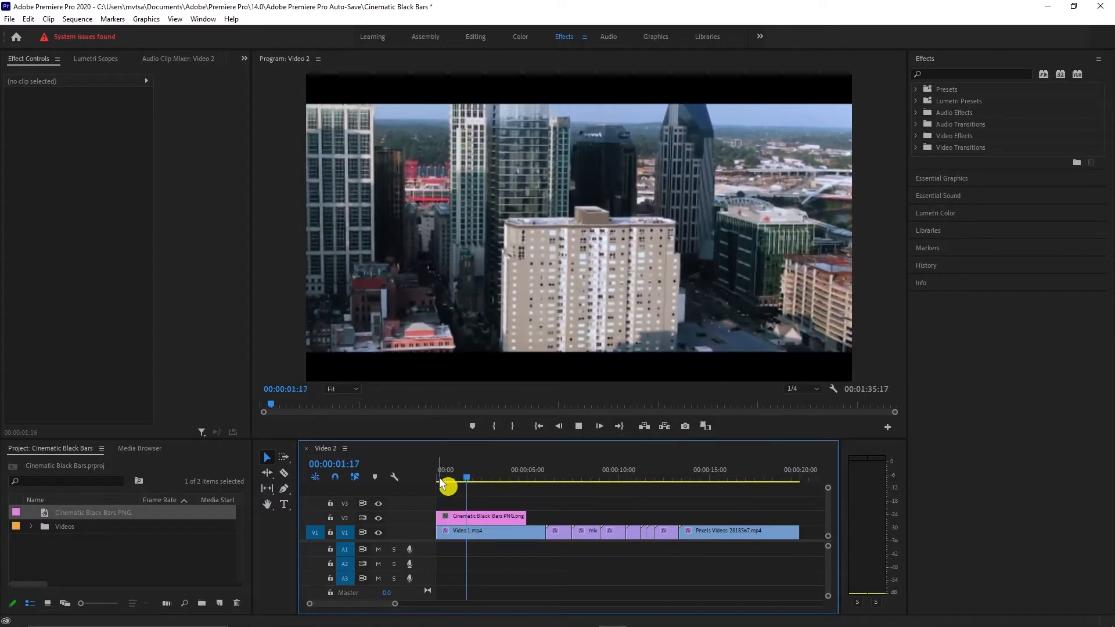
left_click(490, 532)
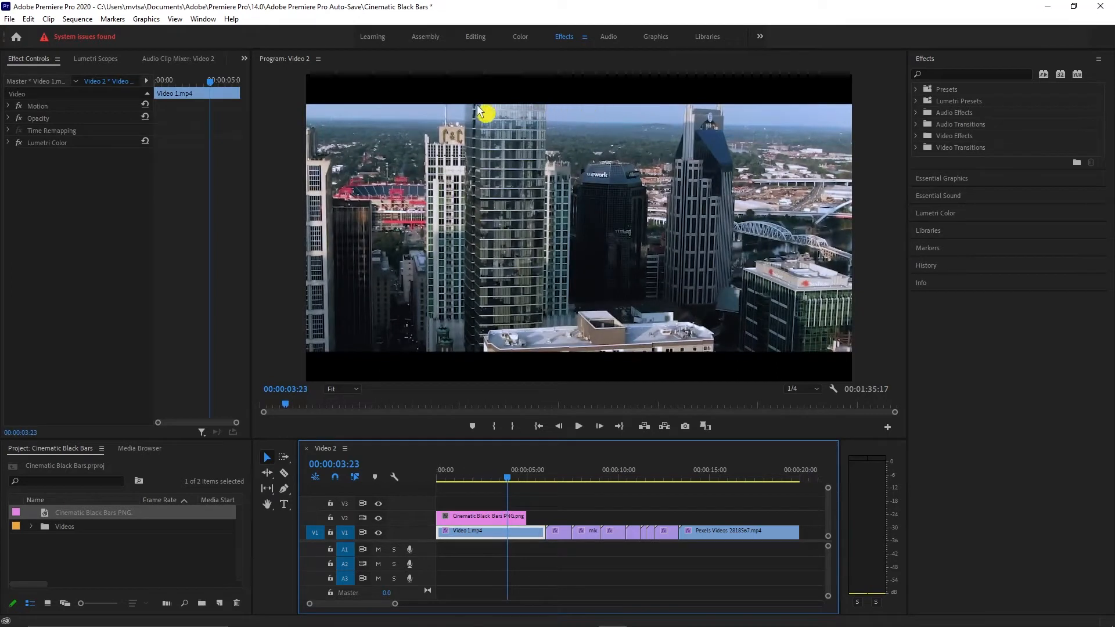
mouse_move(582, 119)
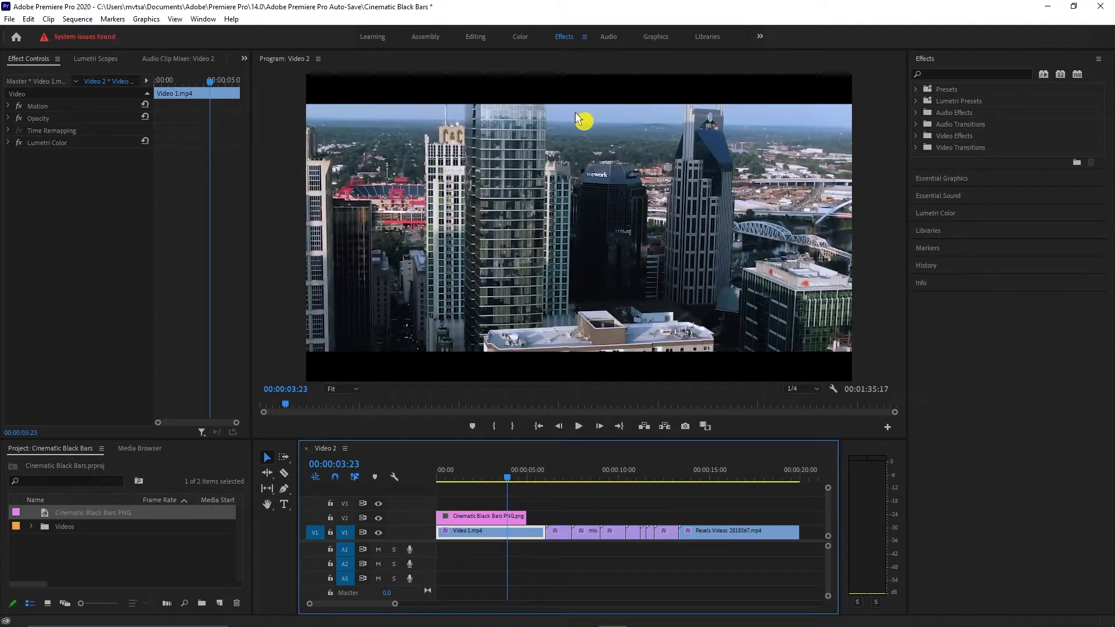
mouse_move(610, 117)
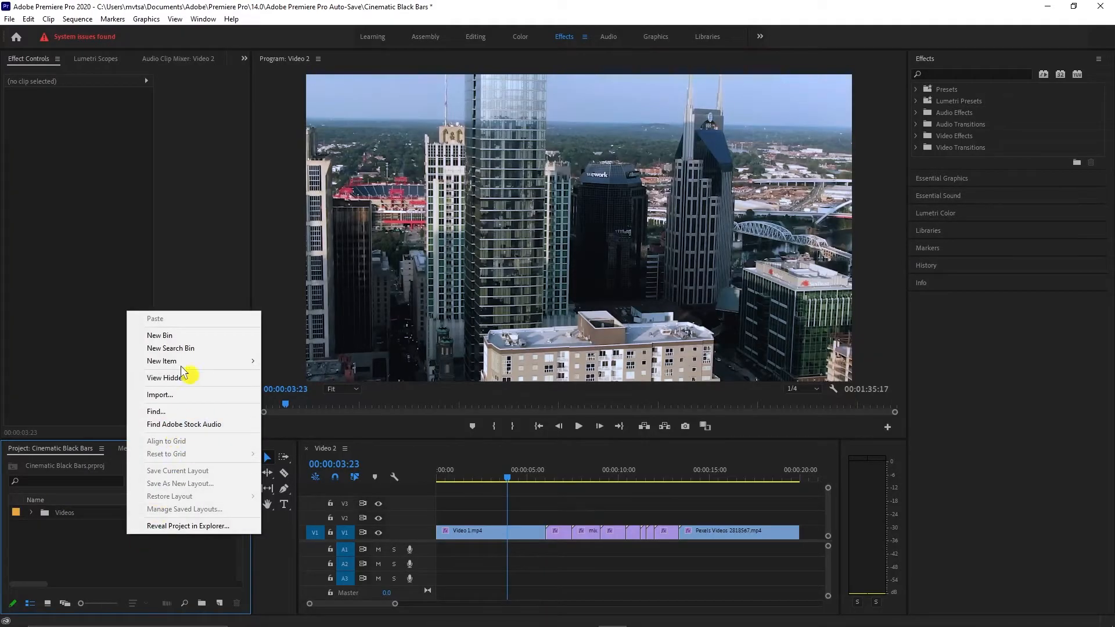
Create a 1920×1080 adjustment layer and place it on V2 above the city clips
left_click(160, 360)
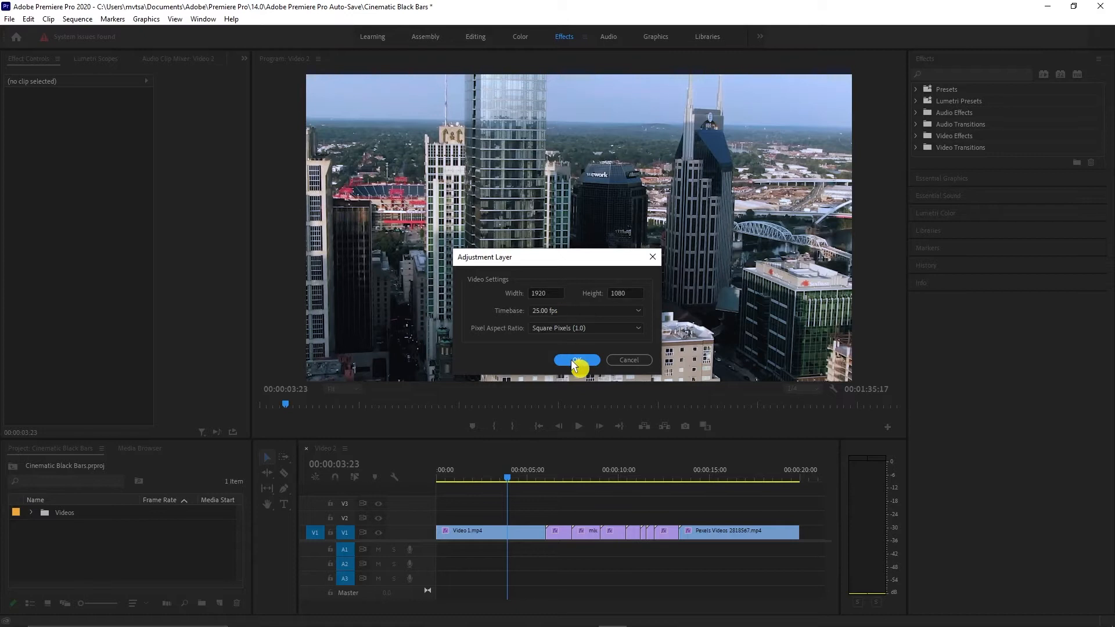
left_click(576, 360)
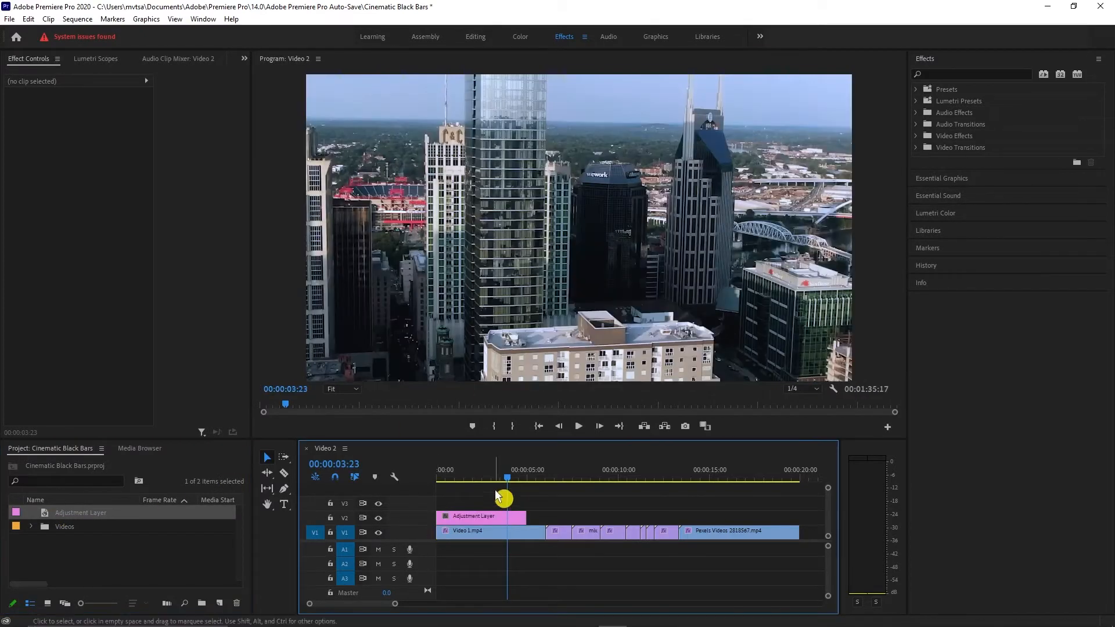
left_click(483, 516)
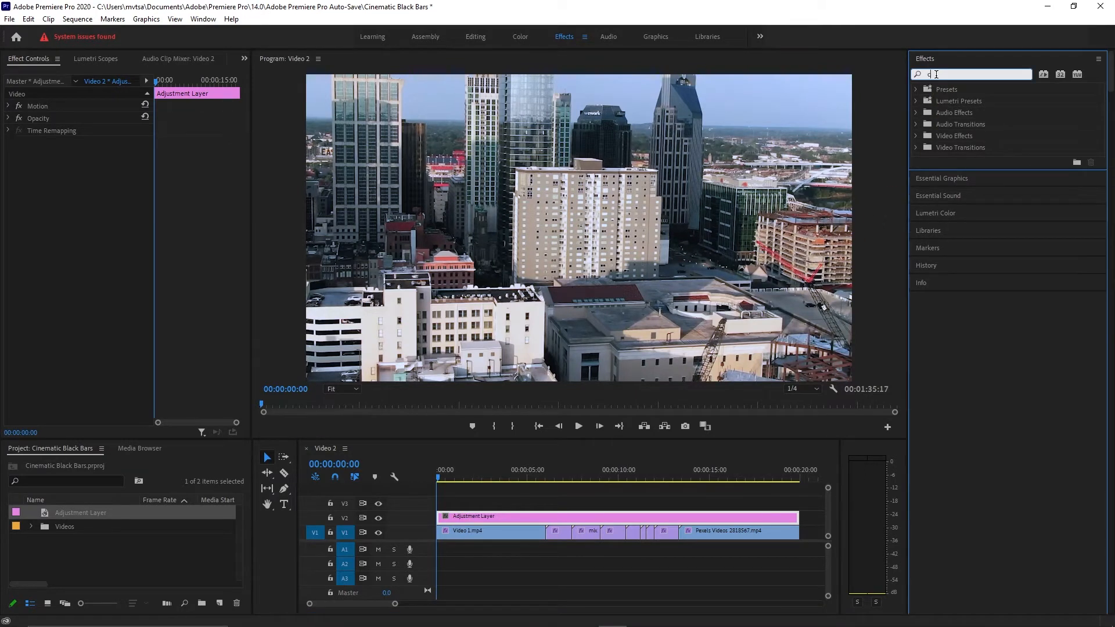
Apply the Crop effect to the adjustment layer and set Top to 12%
type("crop")
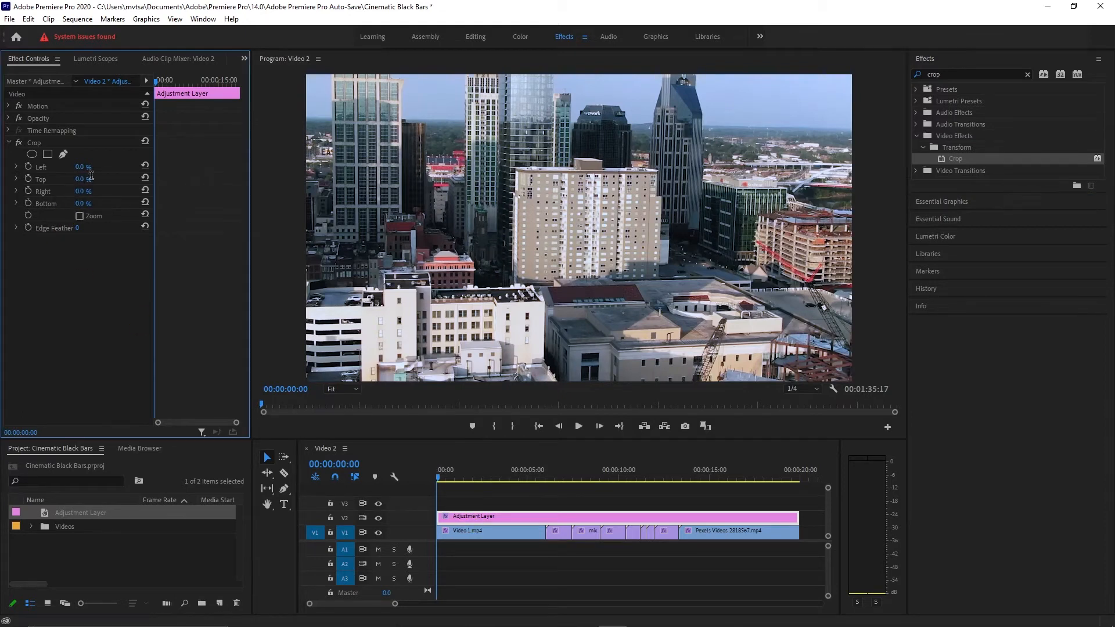
double_click(82, 179)
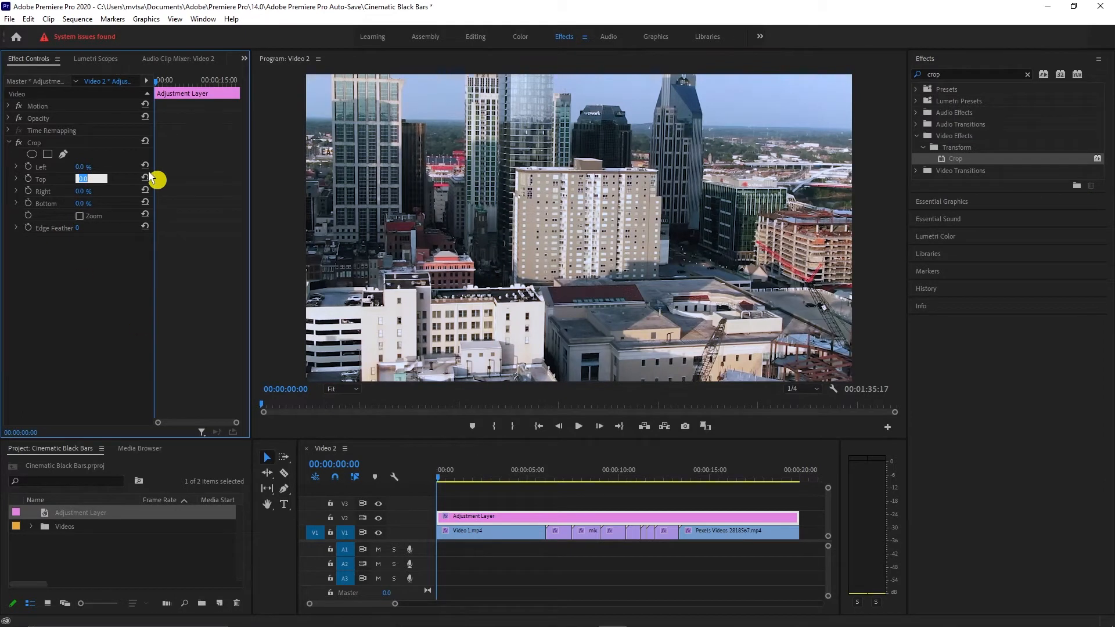
type("12")
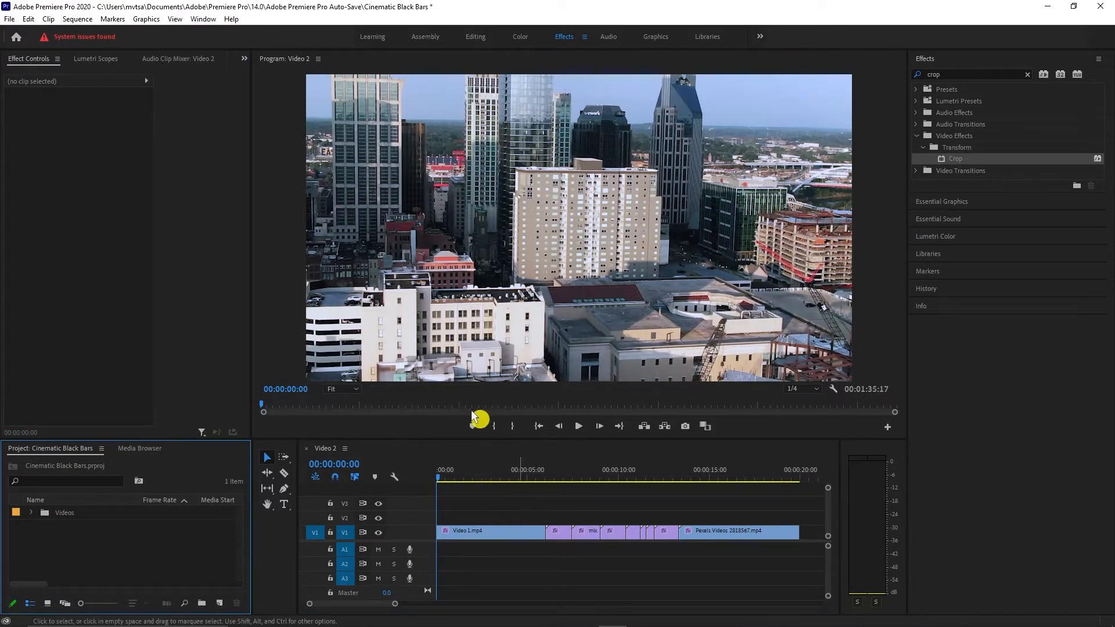
Set the sequence frame size to 1920×822 and accept deleting previews
left_click(78, 19)
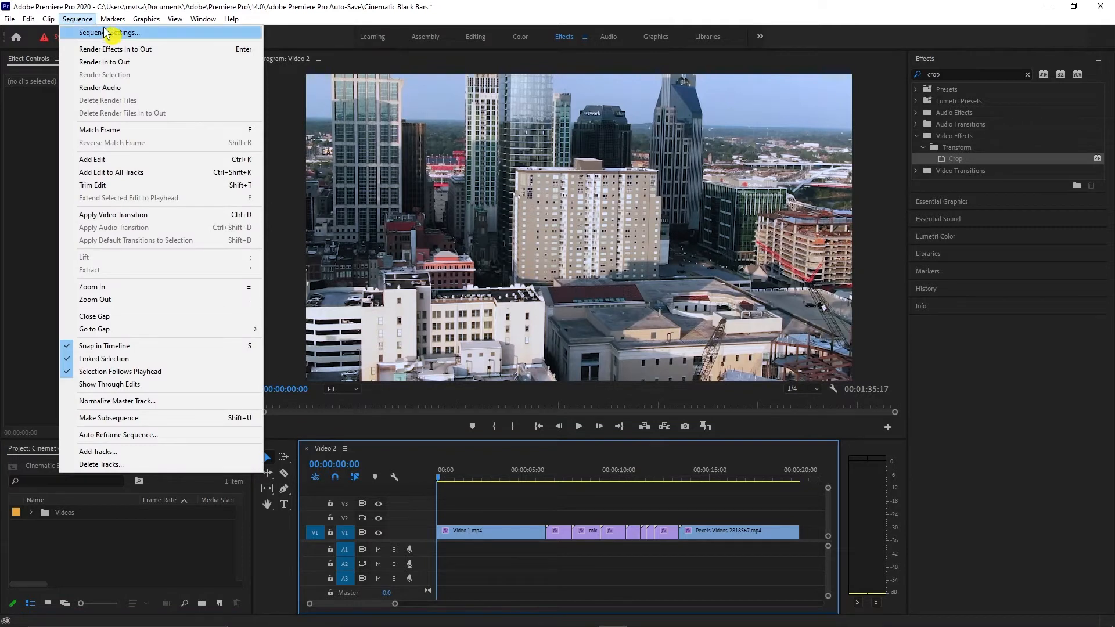
left_click(107, 32)
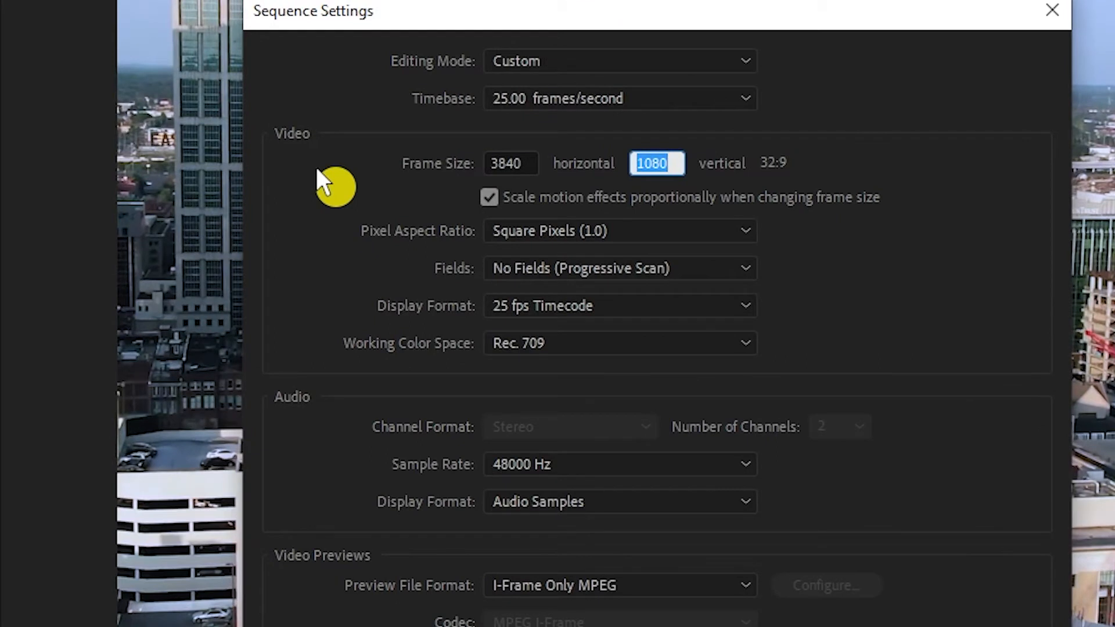
type("1634")
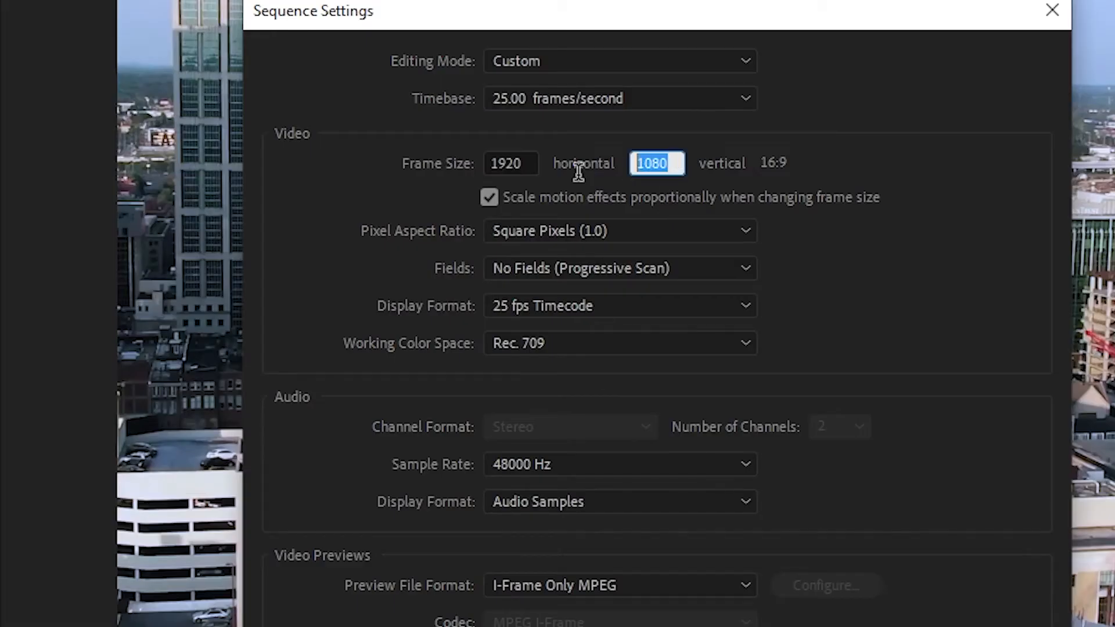
type("822")
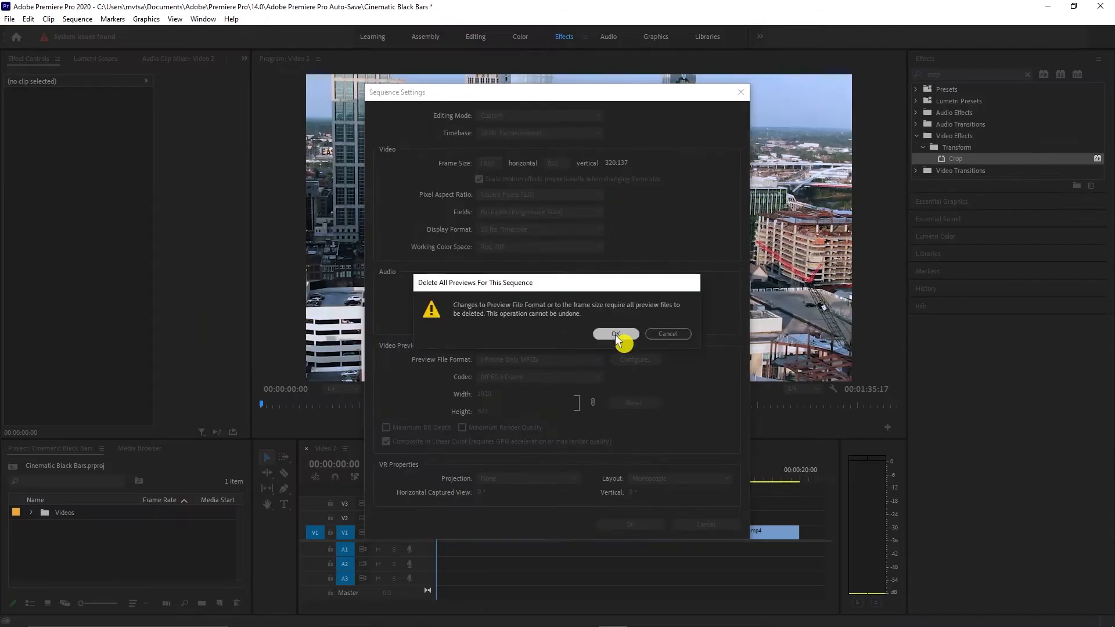
left_click(614, 334)
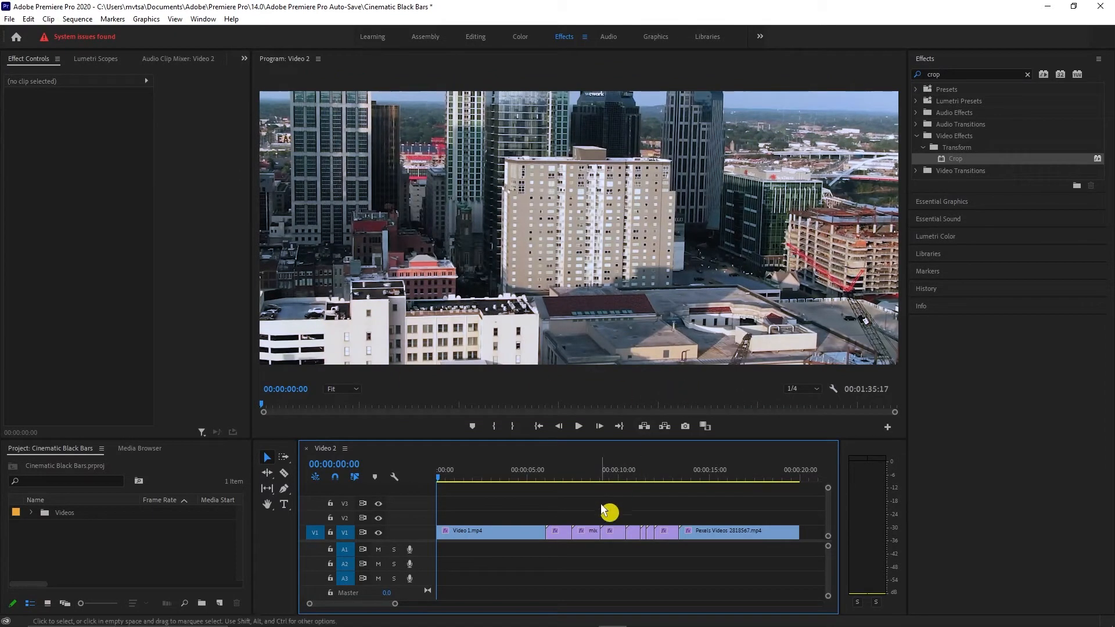
Undo the frame-size change, restoring the 16:9 sequence with the adjustment layer on V2
right_click(107, 547)
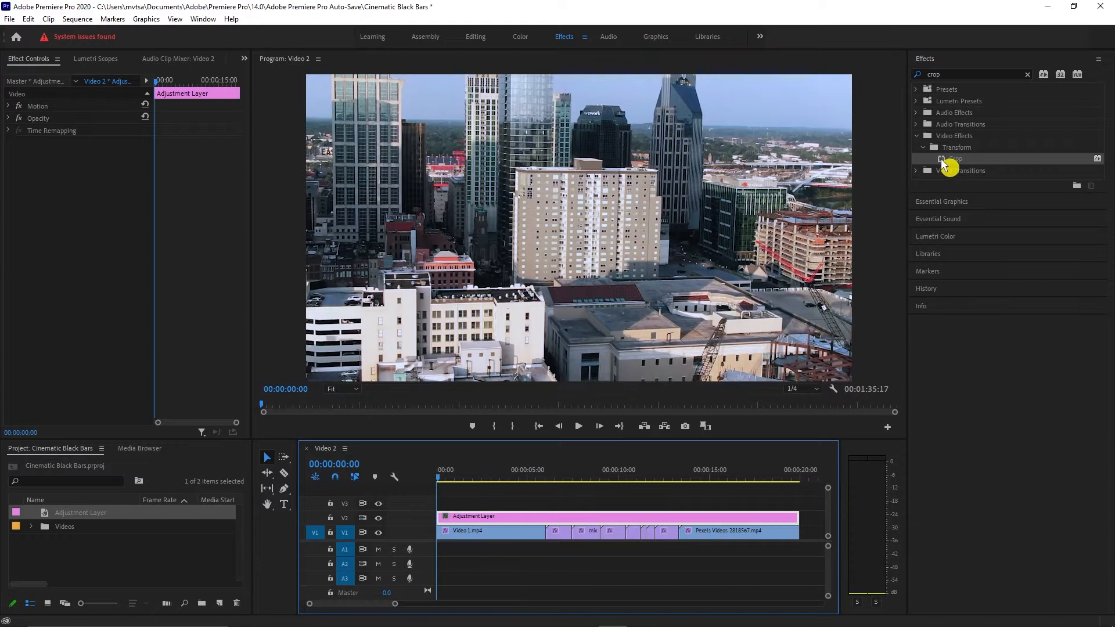
Apply Crop to the adjustment layer and enable Top and Bottom keyframing at 0%
double_click(956, 158)
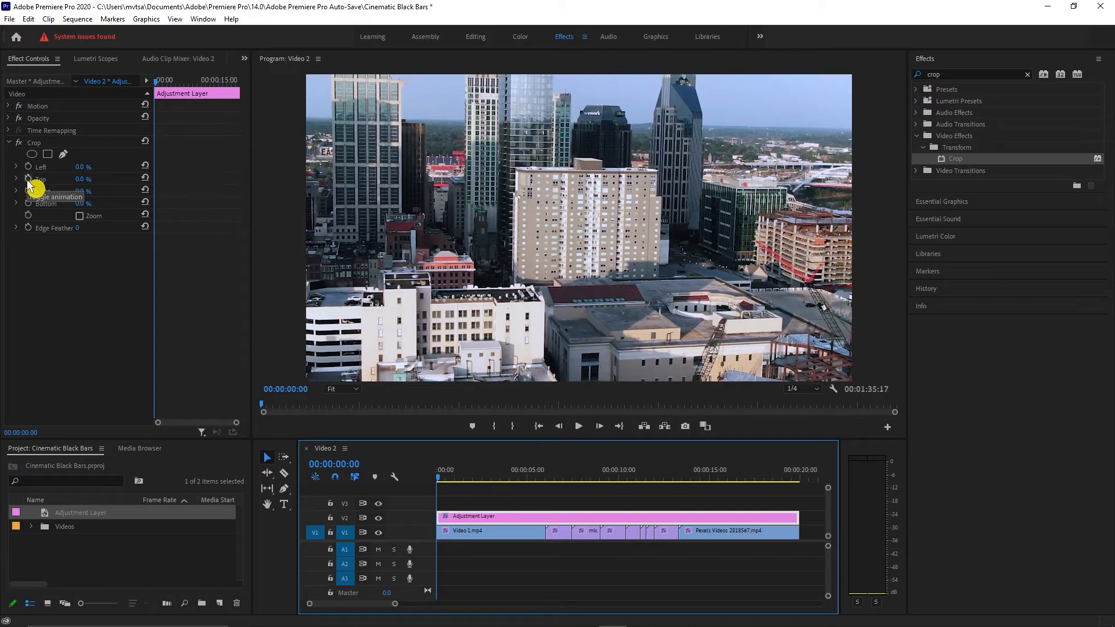
left_click(28, 178)
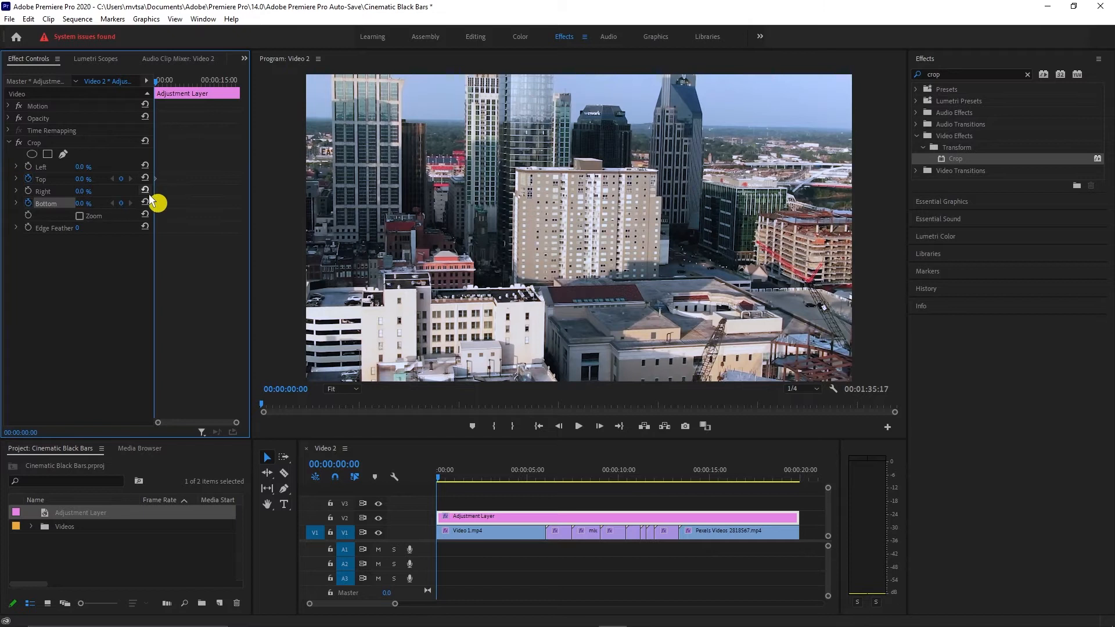
mouse_move(181, 220)
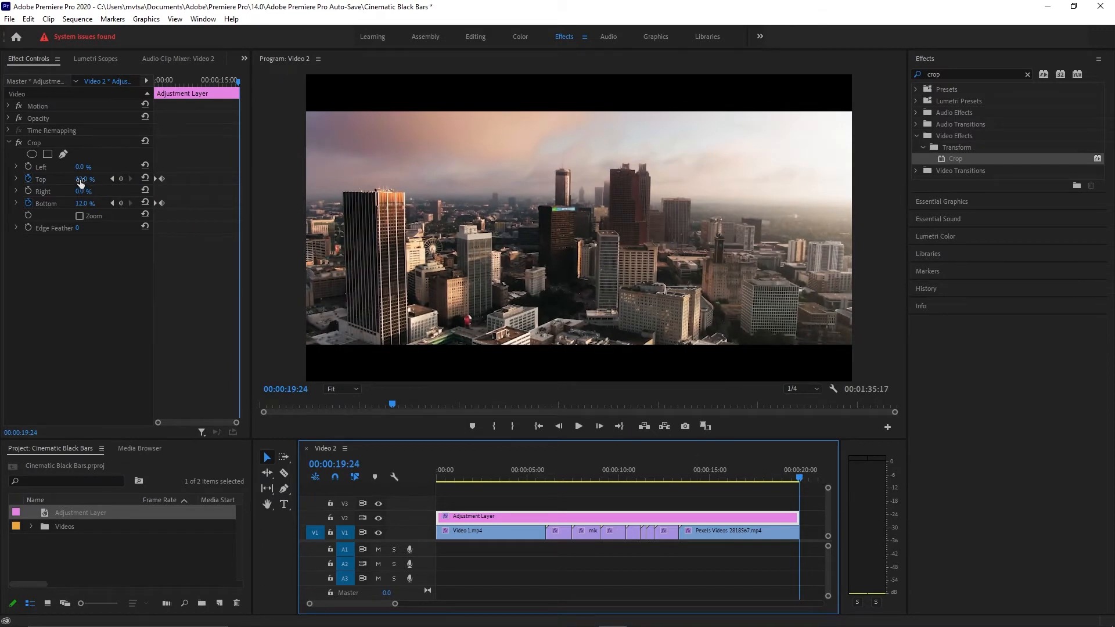
Add Top and Bottom crop keyframes of 12% near the sequence end
double_click(84, 179)
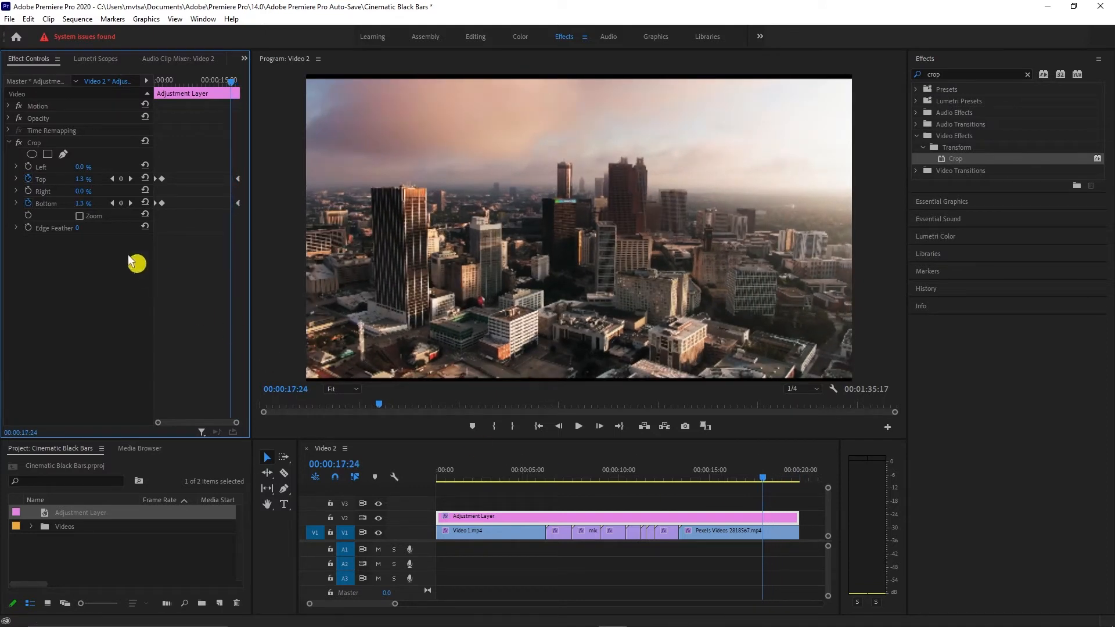
triple_click(83, 179)
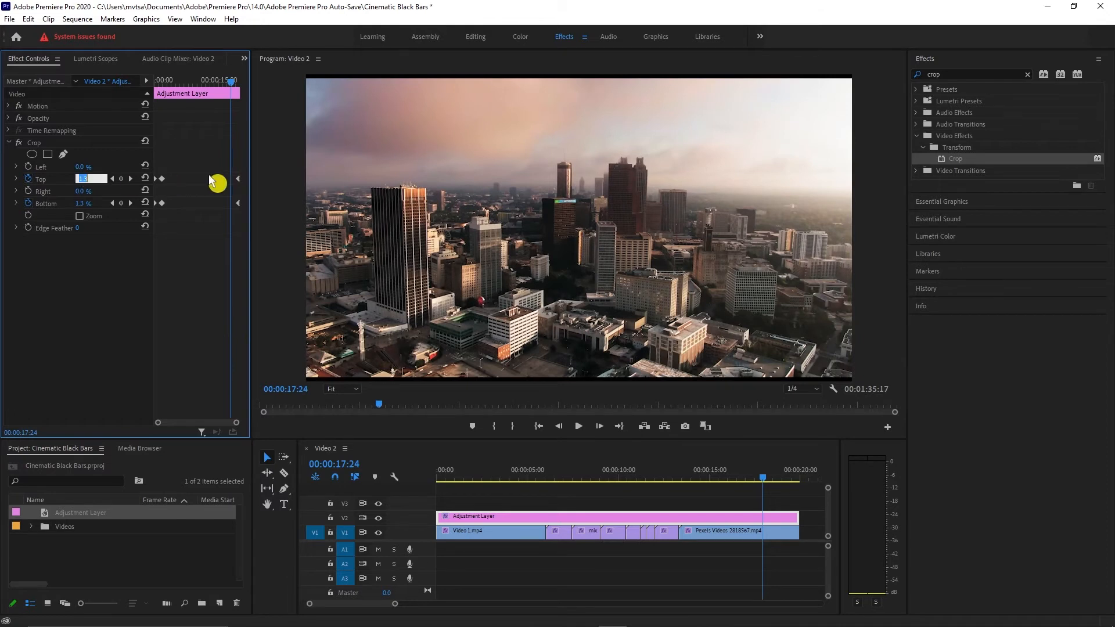